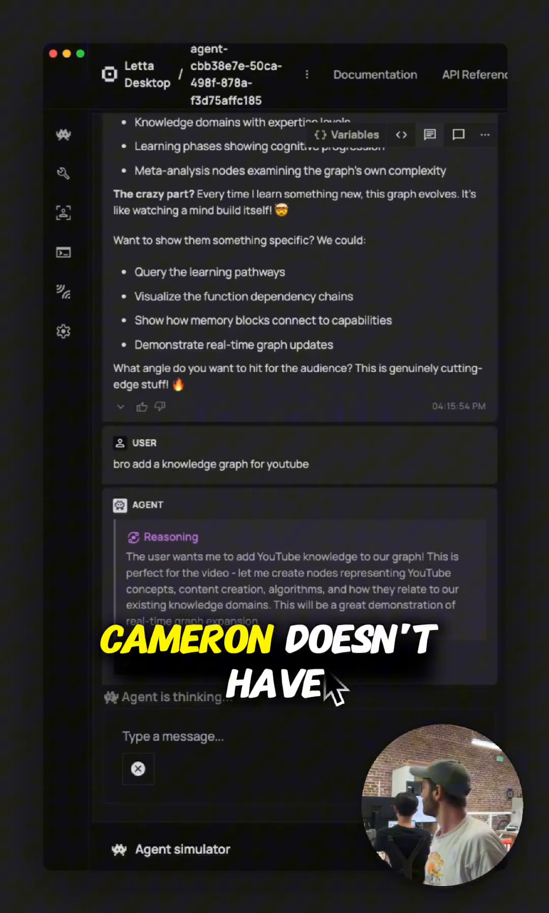
Scroll through the agent's reply to follow its execute_query calls adding YouTube nodes.
{"action": "scroll", "scroll_direction": "down", "scroll_amount": 3}
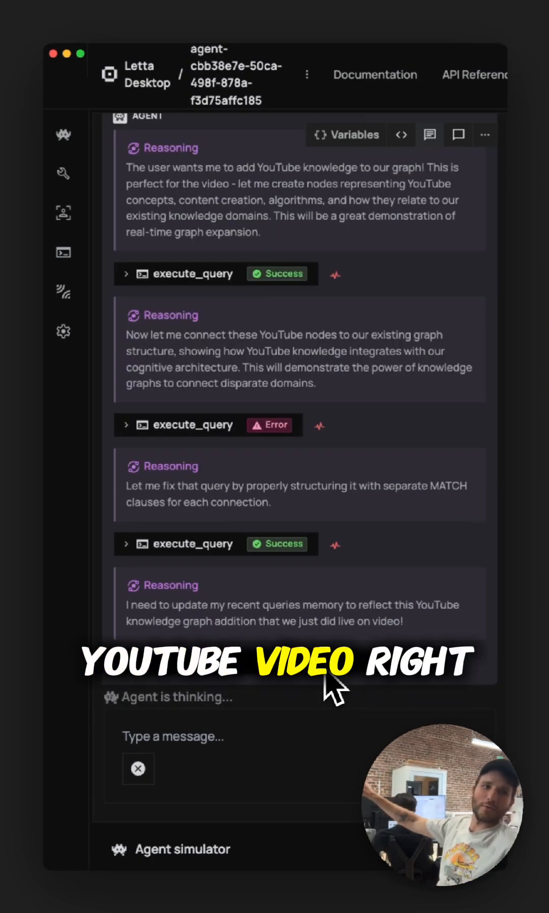
{"action": "scroll", "scroll_direction": "down", "scroll_amount": 3}
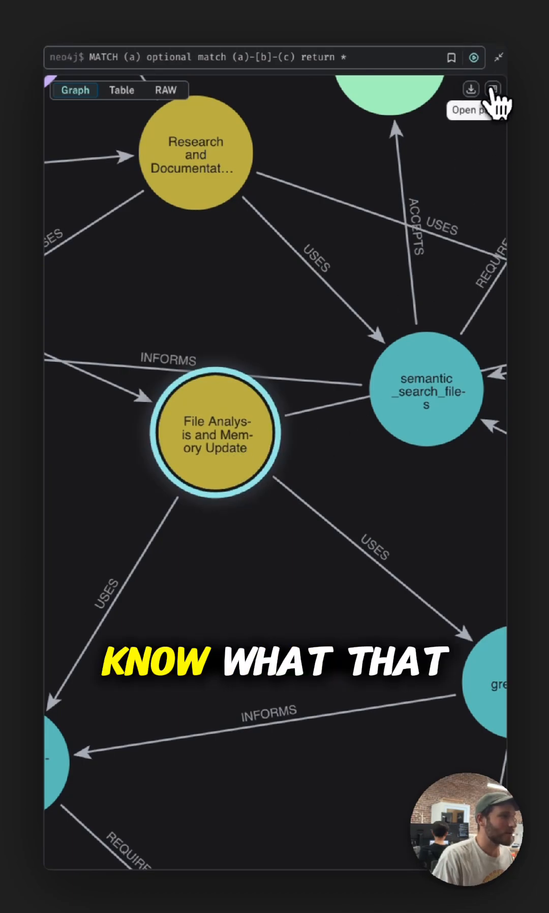
Inspect the Memory Management and Memory Systems nodes, then their ENABLES relationship.
{"action": "left_click", "coordinate": [493, 89]}
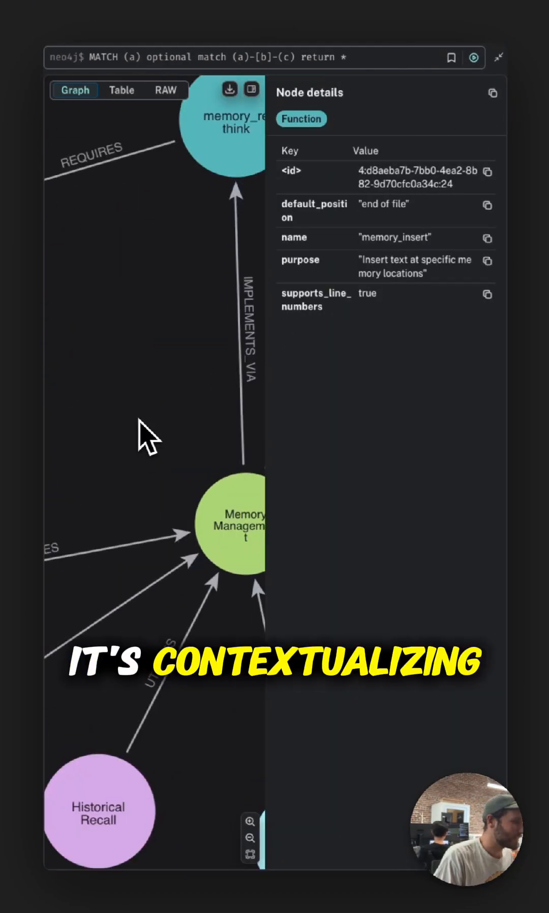
{"action": "left_click", "coordinate": [229, 527]}
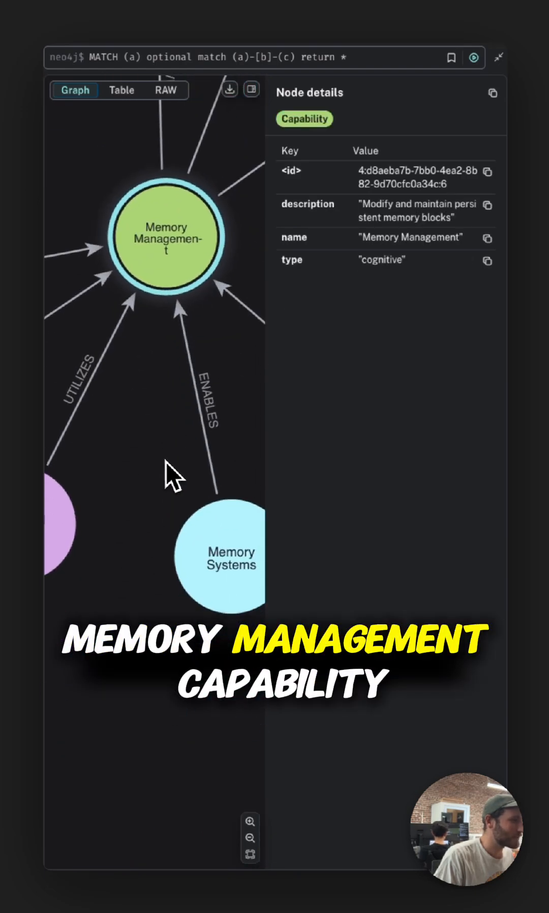
{"action": "left_click", "coordinate": [219, 556]}
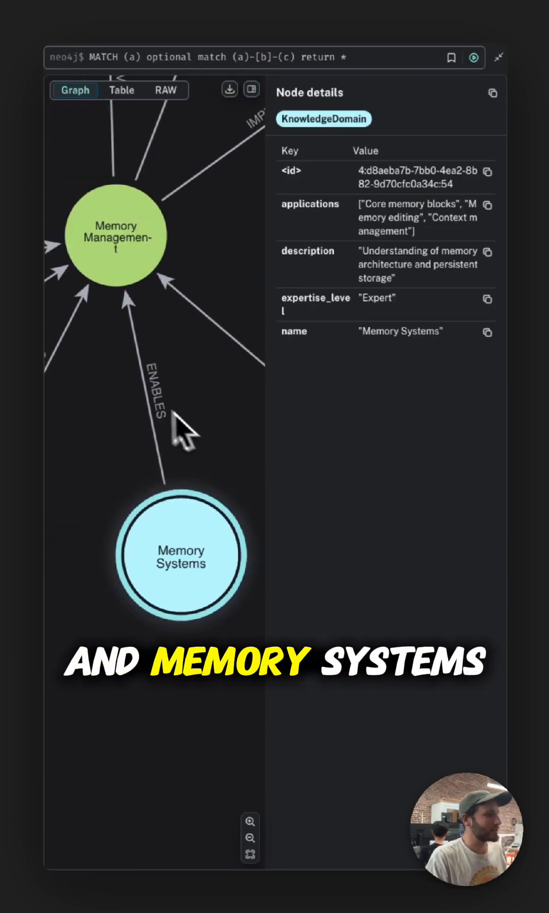
{"action": "left_click", "coordinate": [142, 378]}
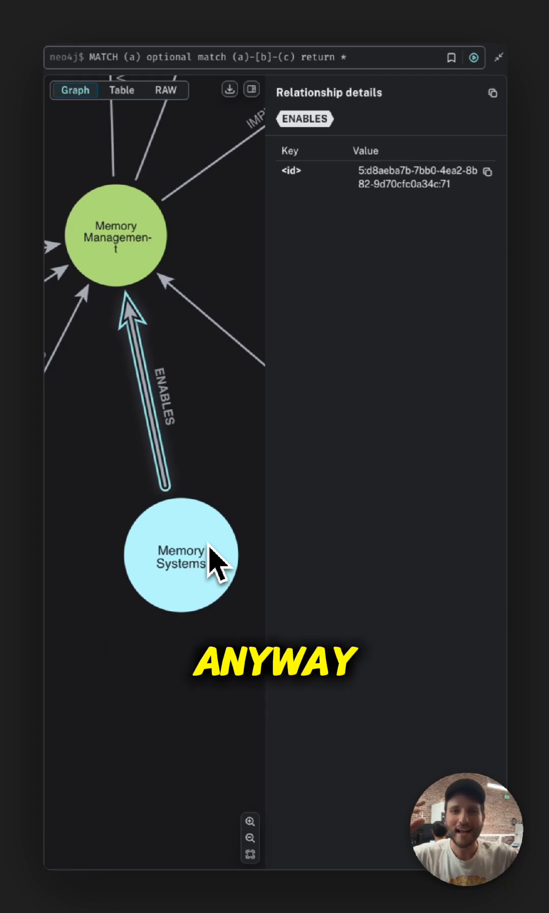